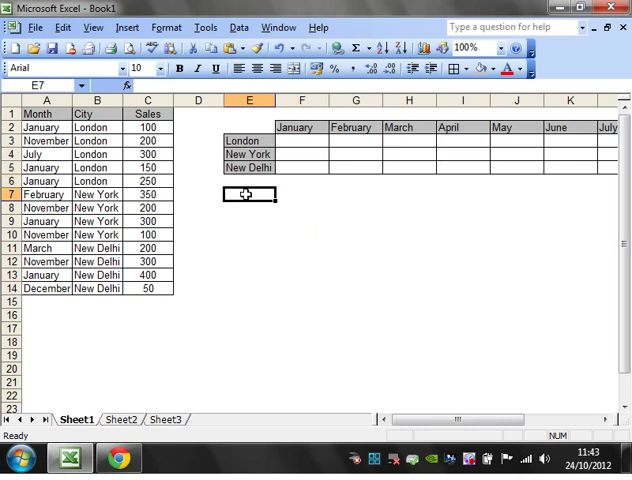
pyautogui.moveTo(311, 199)
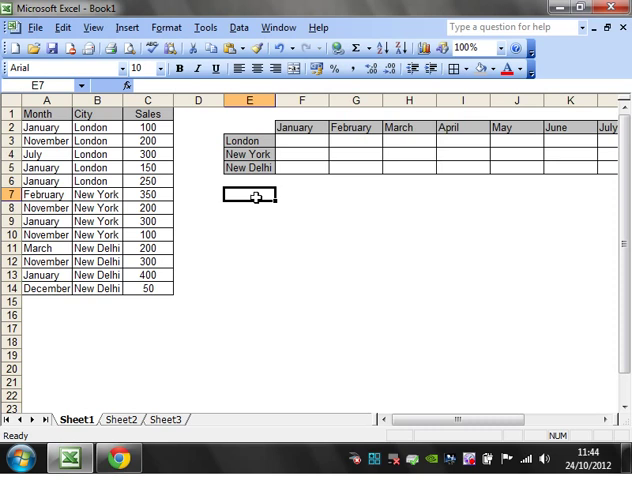
# Review the month and city data, then select summary cell F3 for London January
pyautogui.click(299, 140)
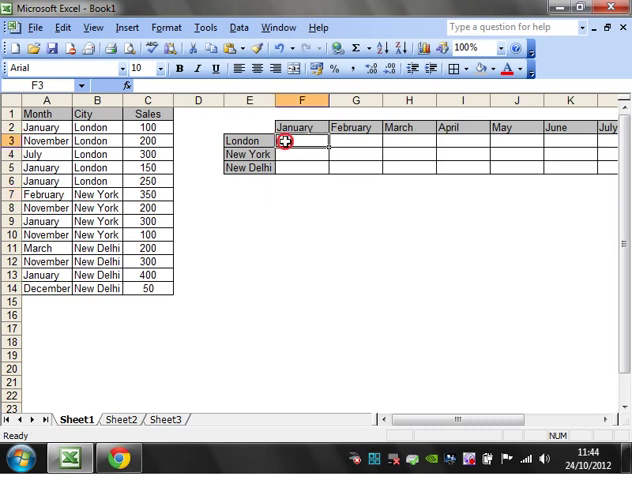
pyautogui.click(97, 127)
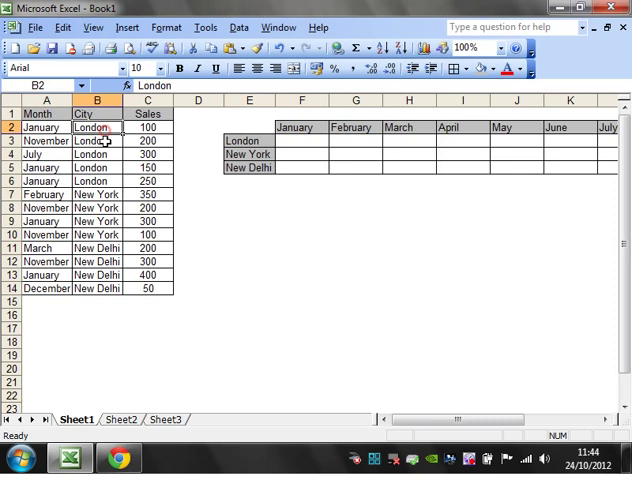
pyautogui.click(249, 248)
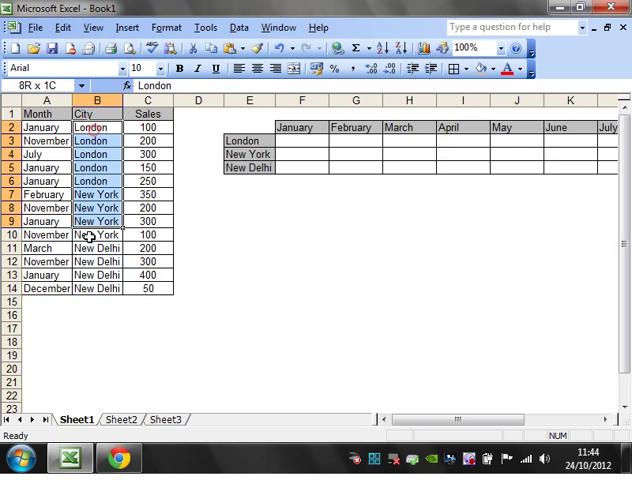
pyautogui.click(43, 154)
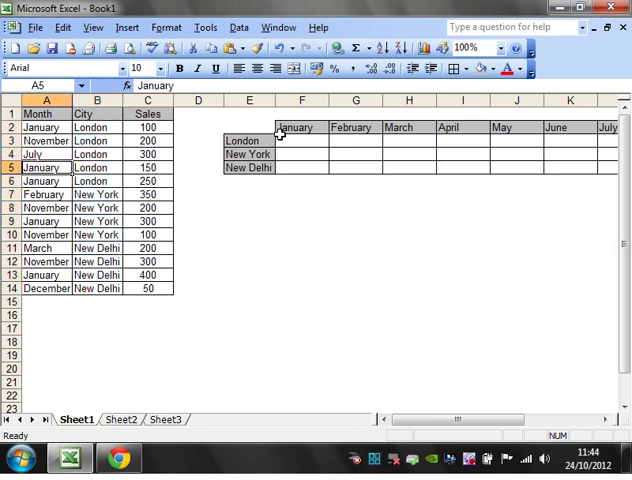
pyautogui.click(301, 140)
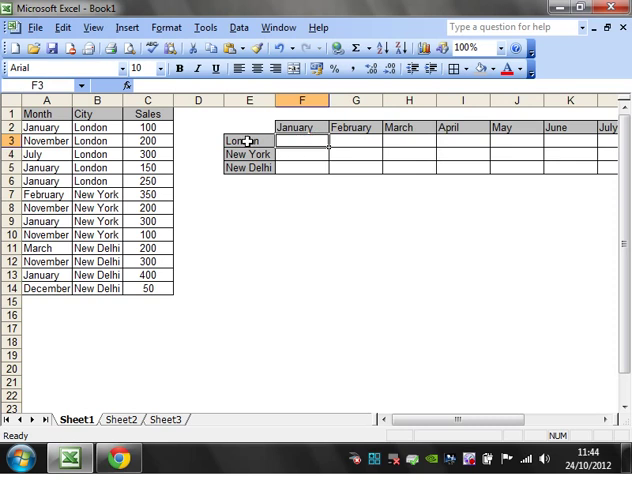
pyautogui.moveTo(254, 235)
pyautogui.write('=')
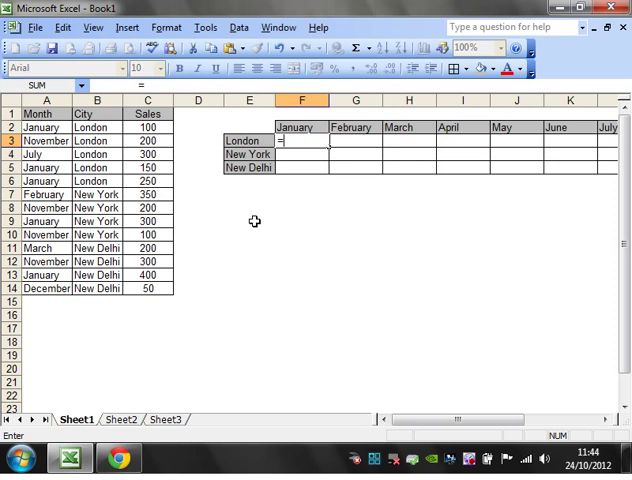
# Type =SUM((A2:A14="January")*(B2:B14="London" in F3, dragging both ranges
pyautogui.write('sum(')
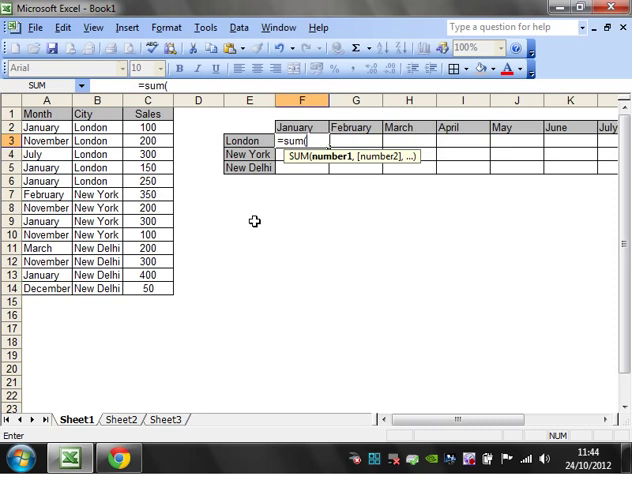
pyautogui.write('(')
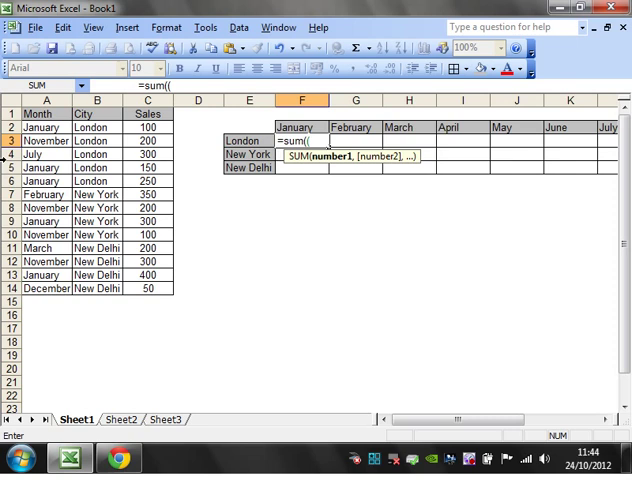
pyautogui.moveTo(38, 126); pyautogui.dragTo(38, 261)
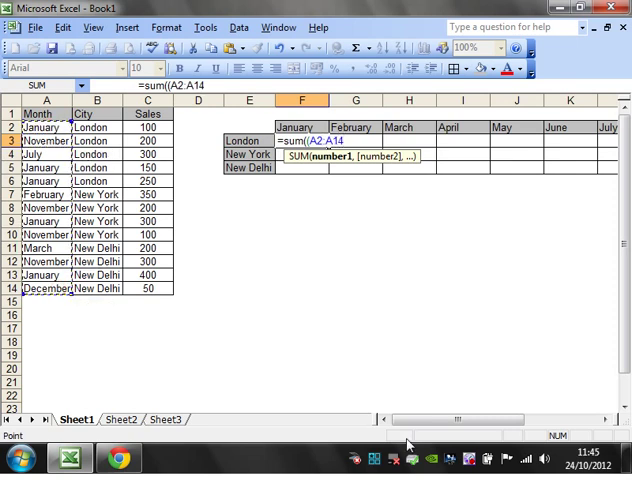
pyautogui.moveTo(343, 271)
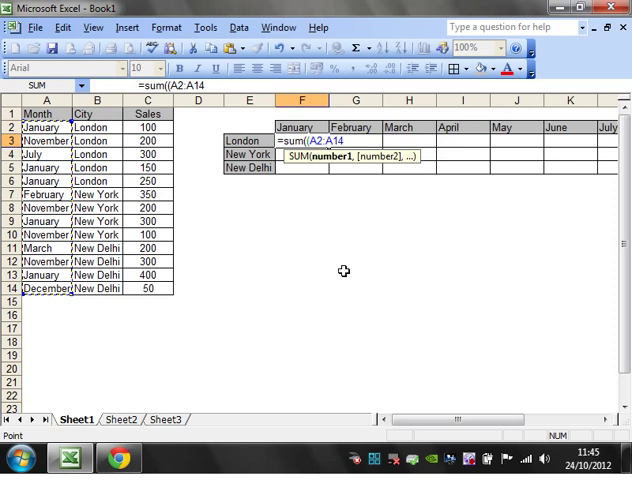
pyautogui.write('="Ja')
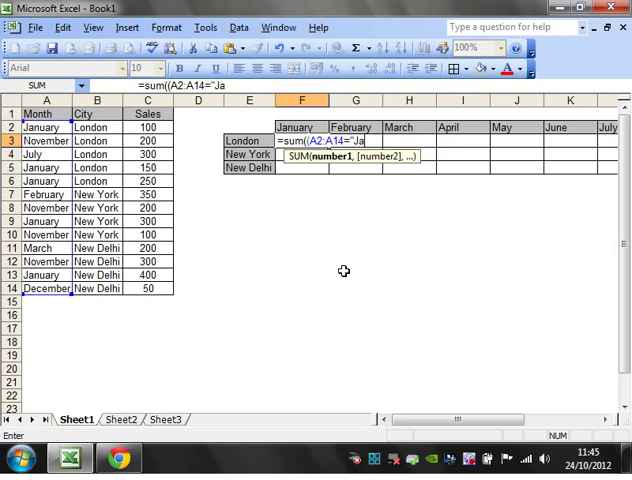
pyautogui.write('nuary")')
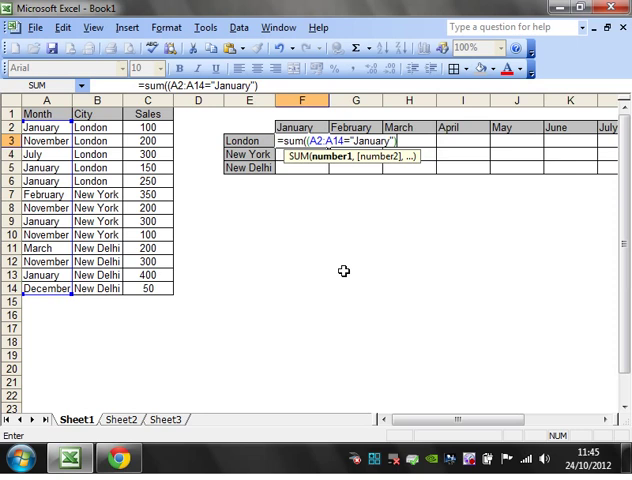
pyautogui.write('*')
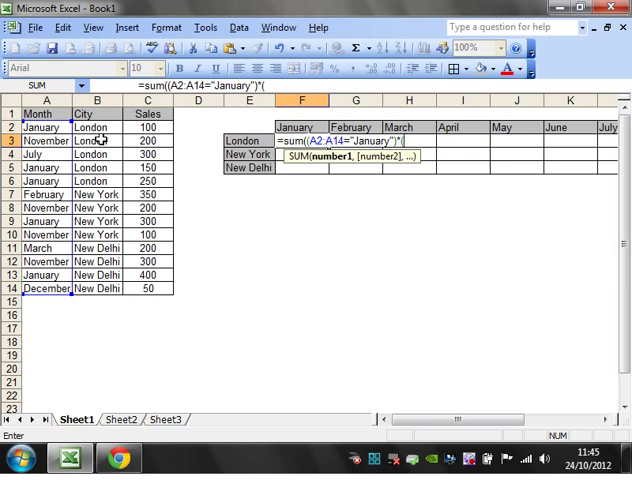
pyautogui.moveTo(98, 137); pyautogui.dragTo(98, 201)
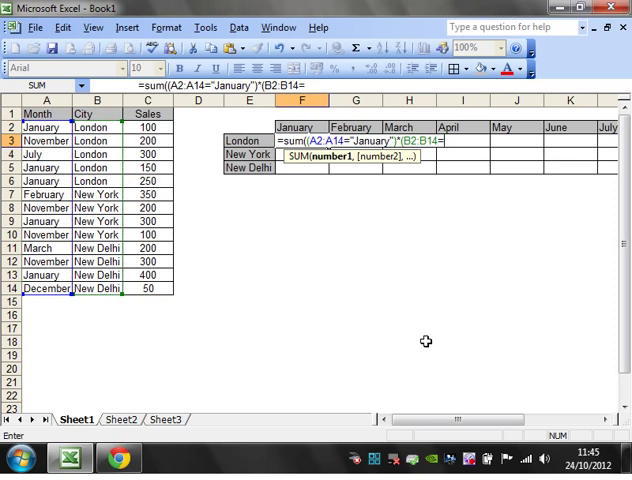
pyautogui.write('London")')
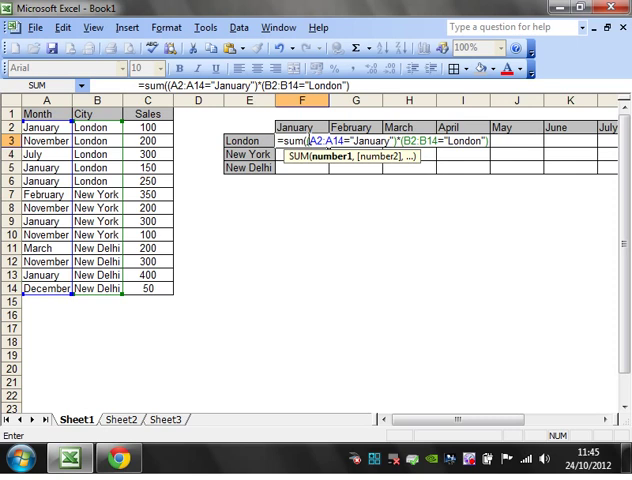
pyautogui.moveTo(60, 141)
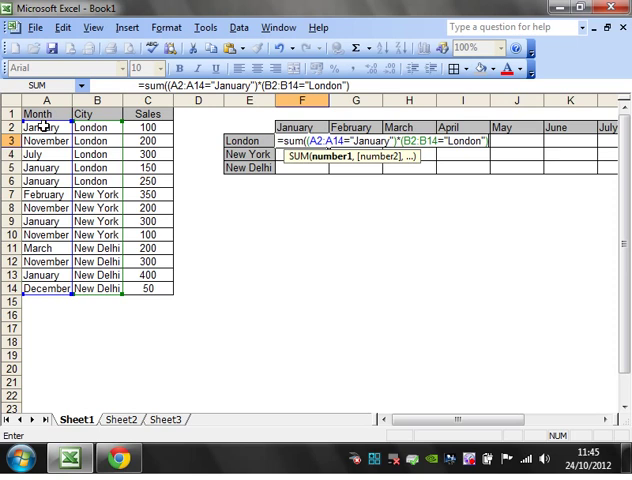
pyautogui.moveTo(301, 187)
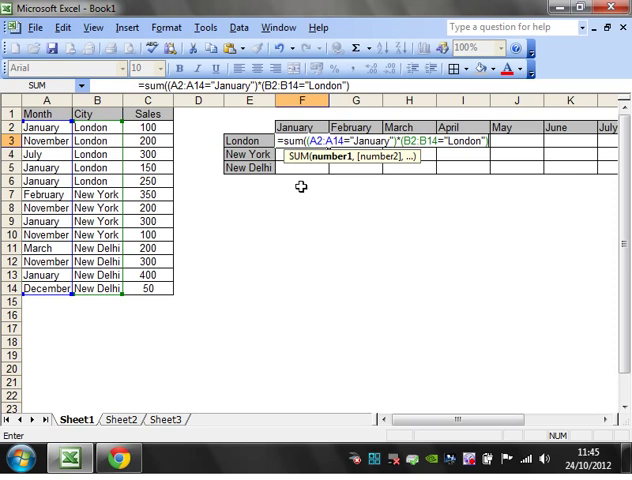
pyautogui.moveTo(450, 187)
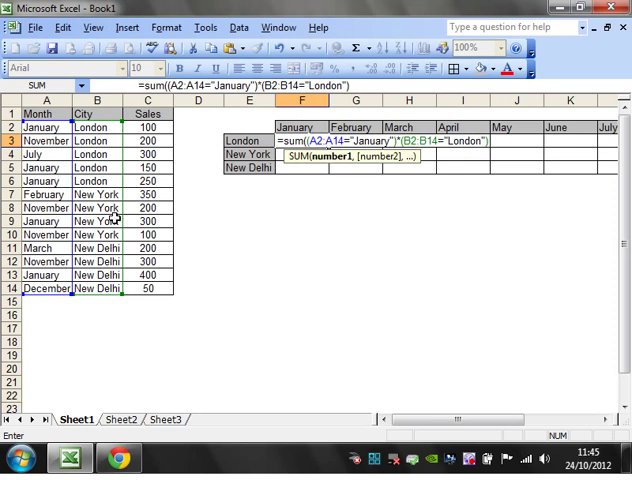
# Confirm F3 as an array formula, declining the correction and dismissing the parenthesis warning
pyautogui.press('Return')
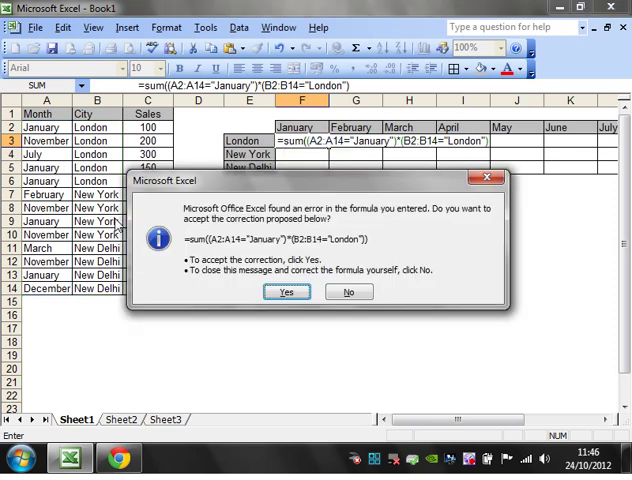
pyautogui.moveTo(333, 232)
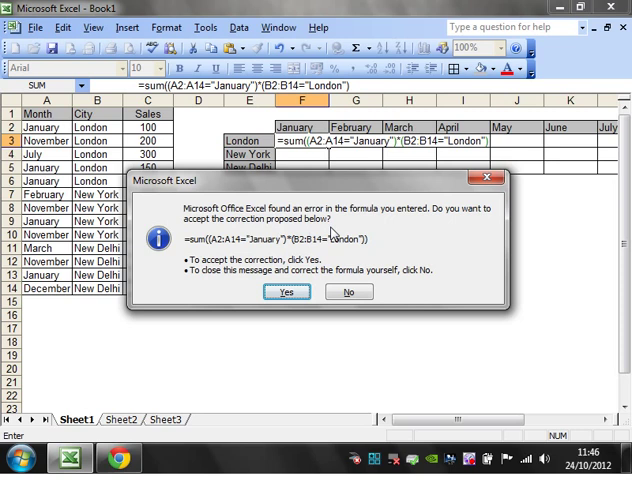
pyautogui.moveTo(347, 291)
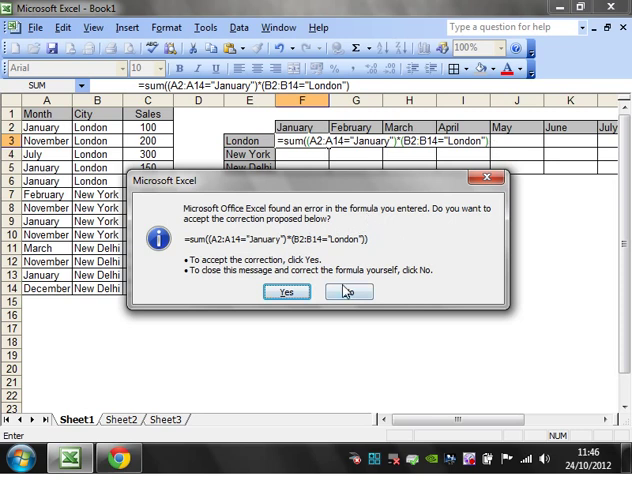
pyautogui.click(347, 291)
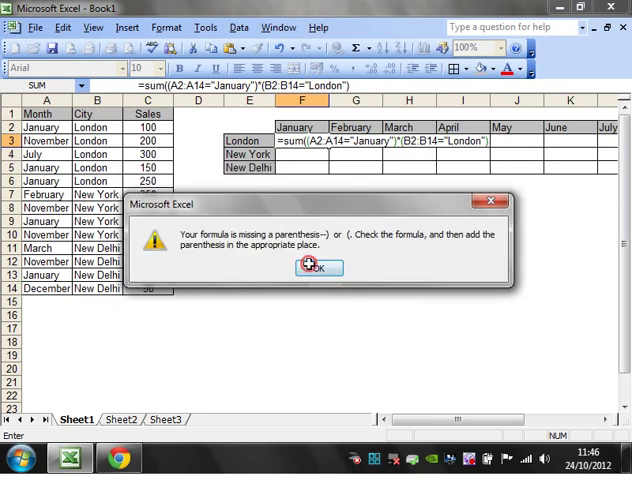
pyautogui.click(318, 267)
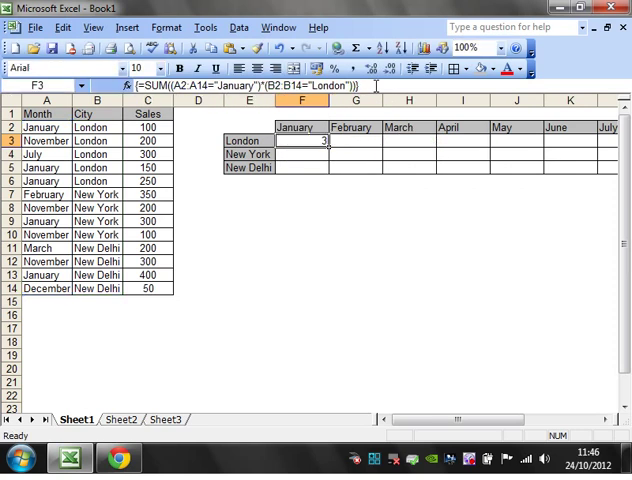
pyautogui.moveTo(311, 132)
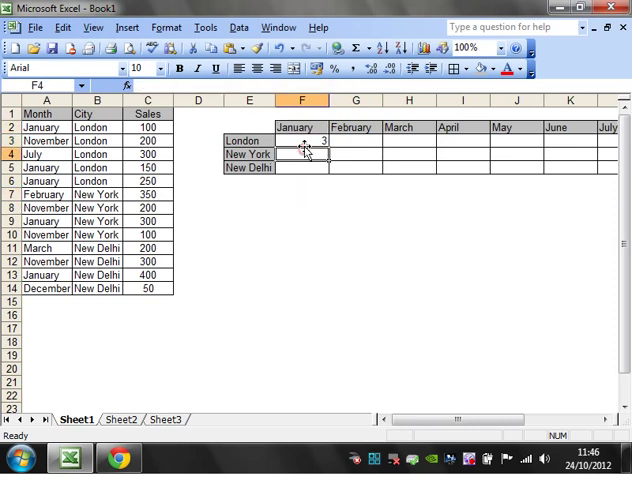
# Add a Sales C2:C14=100 condition to the F3 formula
pyautogui.click(303, 140)
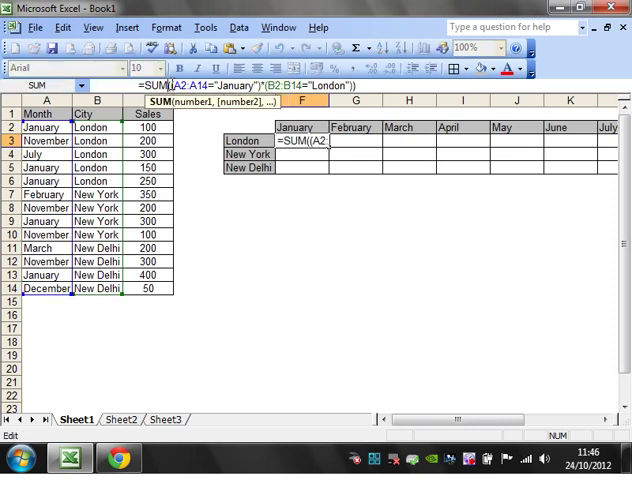
pyautogui.write(')')
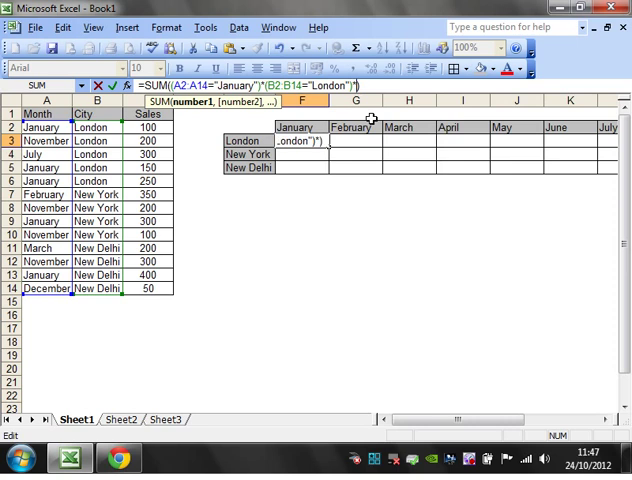
pyautogui.moveTo(148, 125); pyautogui.dragTo(148, 267)
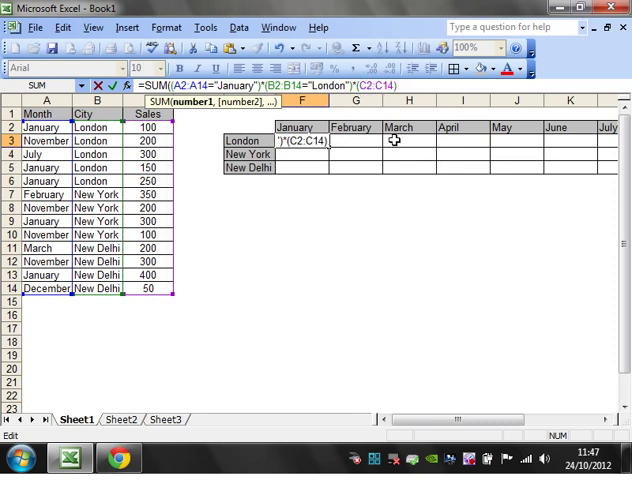
pyautogui.write('=1')
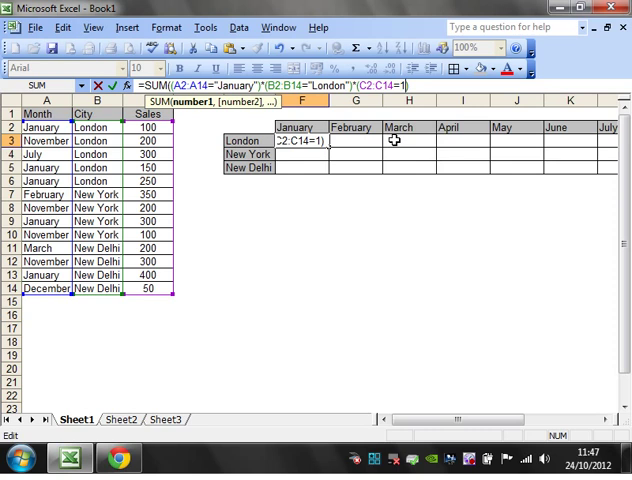
pyautogui.write('00')
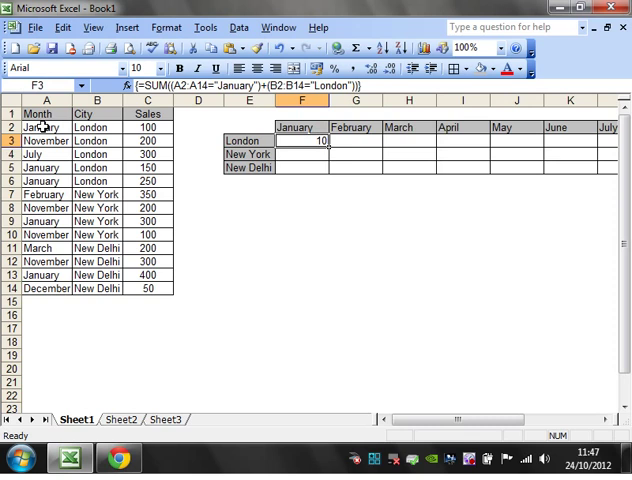
# Check the January London and New Delhi records, then reselect F3
pyautogui.click(44, 181)
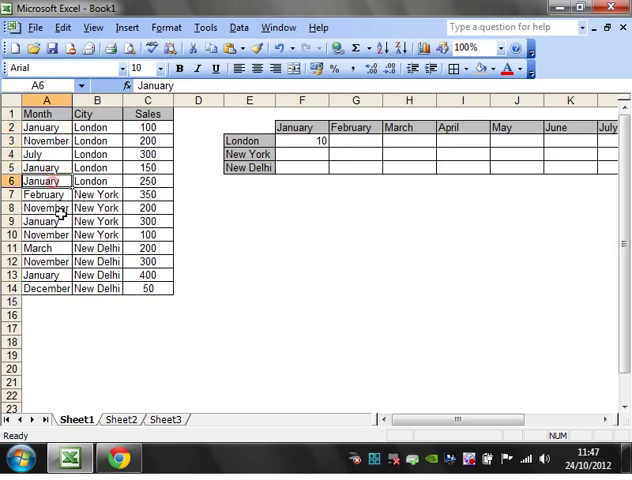
pyautogui.click(43, 274)
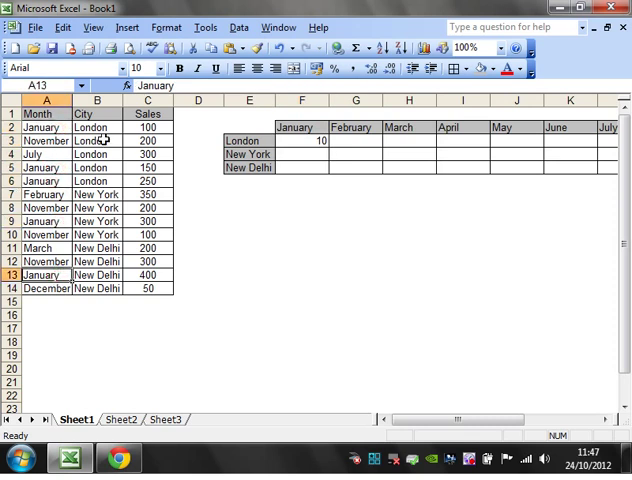
pyautogui.click(97, 181)
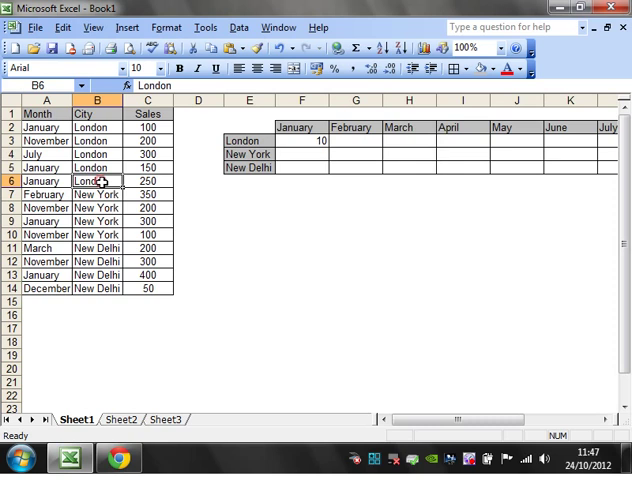
pyautogui.click(302, 140)
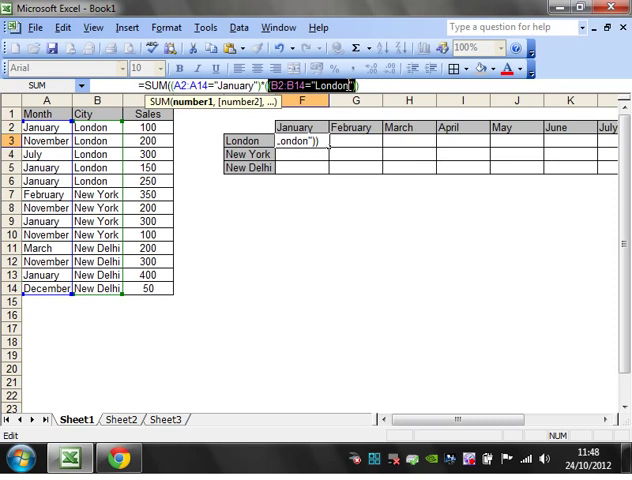
# Add a second city test (B2:B14="New Delhi") to F3 and check the result
pyautogui.write('+(')
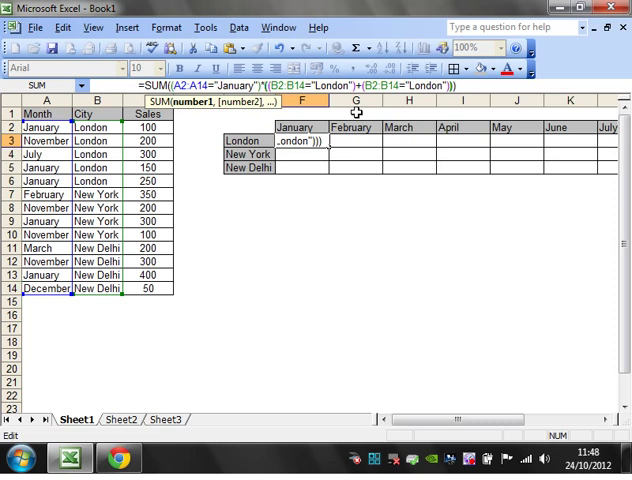
pyautogui.doubleClick(428, 85)
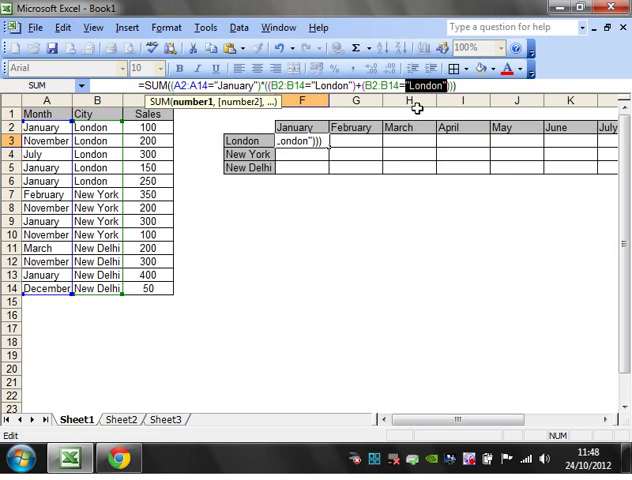
pyautogui.write('New')
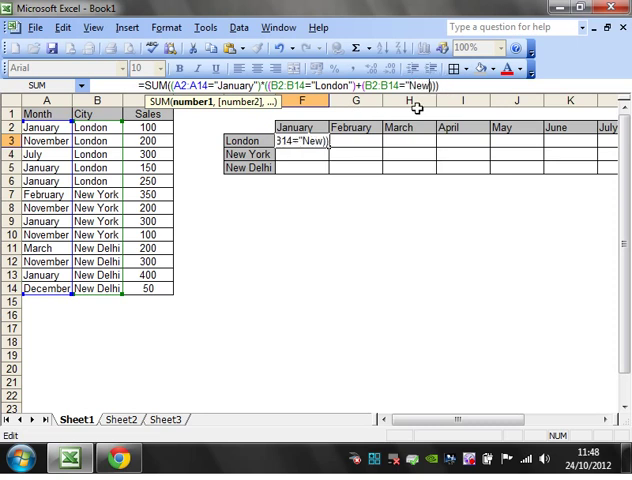
pyautogui.write('hi')
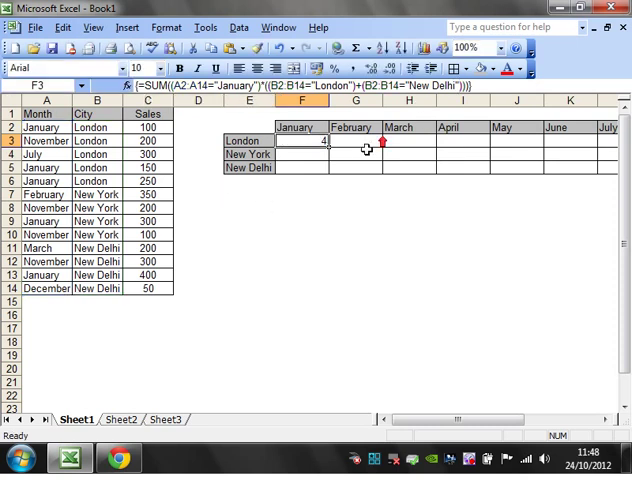
pyautogui.click(45, 275)
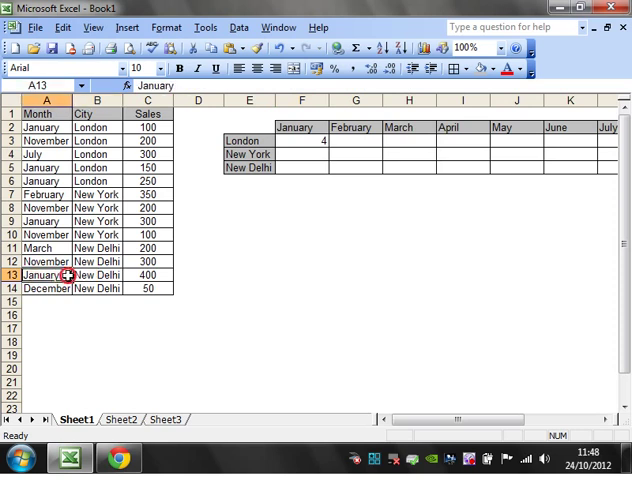
pyautogui.click(301, 140)
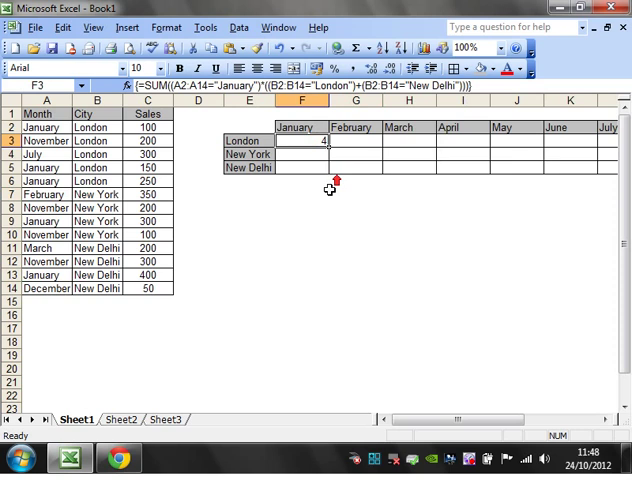
pyautogui.click(356, 182)
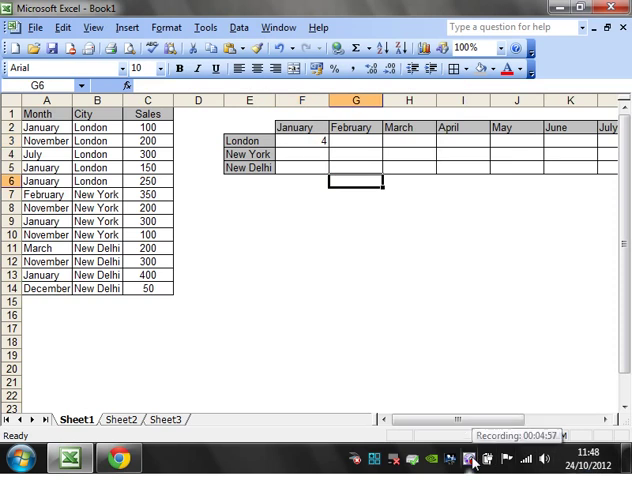
# Replace F3's "January" criterion with a reference to the F2 month heading
pyautogui.click(301, 194)
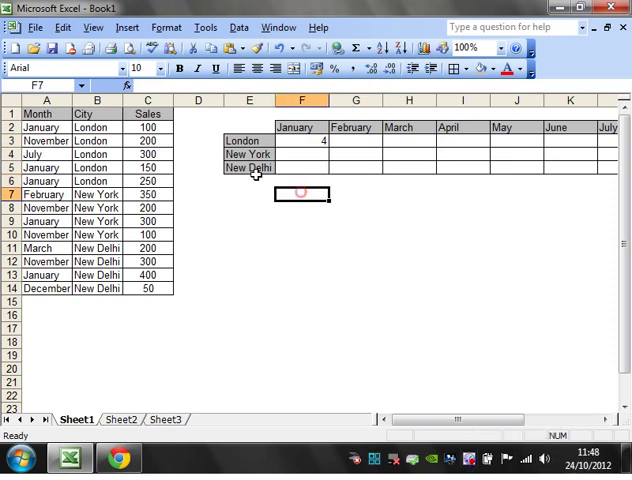
pyautogui.moveTo(37, 127); pyautogui.dragTo(104, 274)
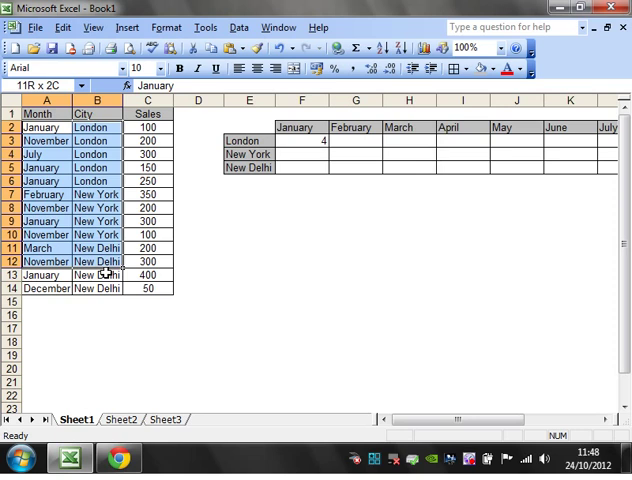
pyautogui.click(296, 140)
pyautogui.write('=SUM((A2:A14="January")*(B2:B14="London"))')
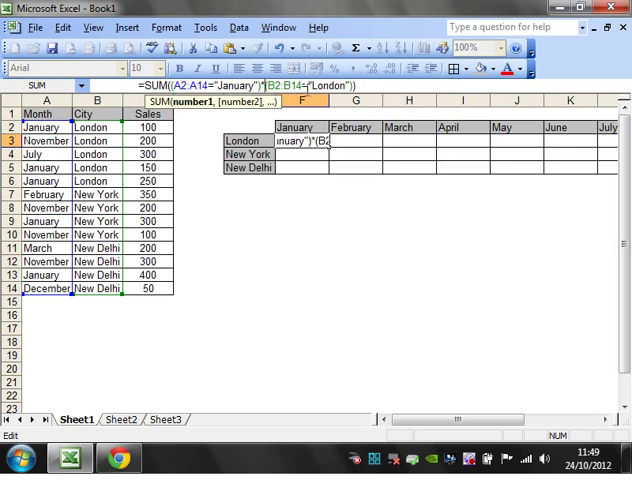
pyautogui.doubleClick(233, 86)
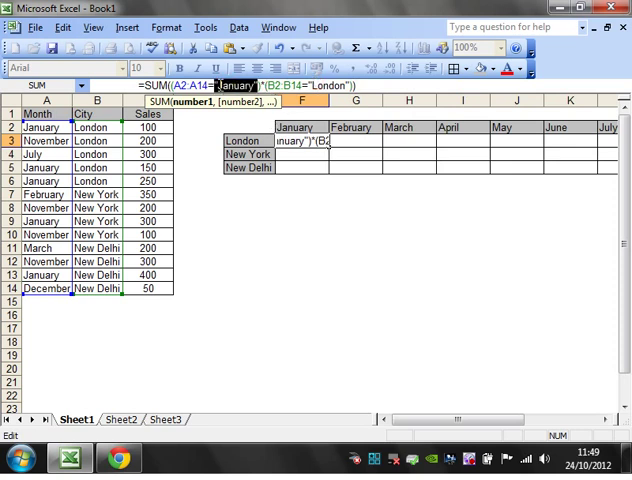
pyautogui.click(296, 127)
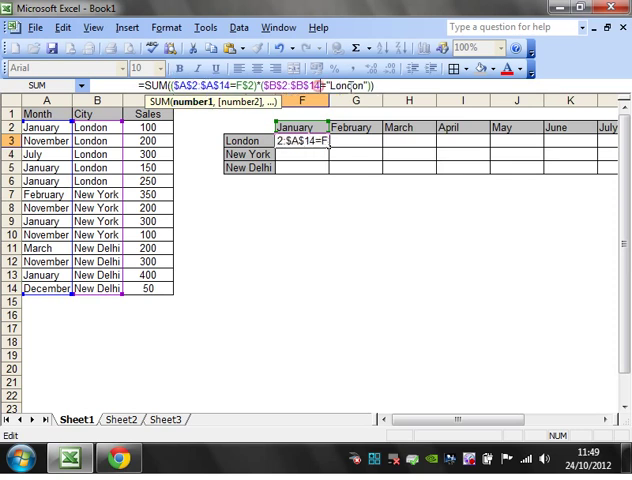
pyautogui.moveTo(377, 108)
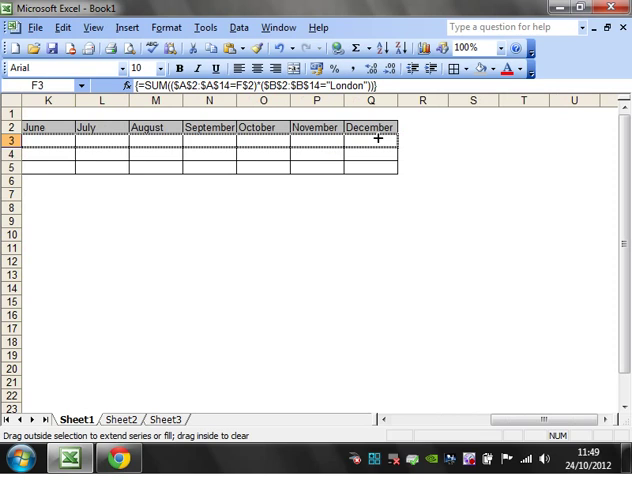
# Check the copied London formulas for April, March and February, then reselect January
pyautogui.hscroll(-3)
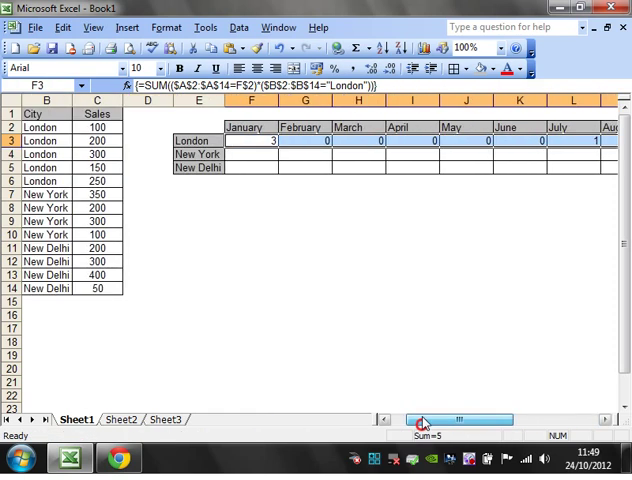
pyautogui.click(490, 140)
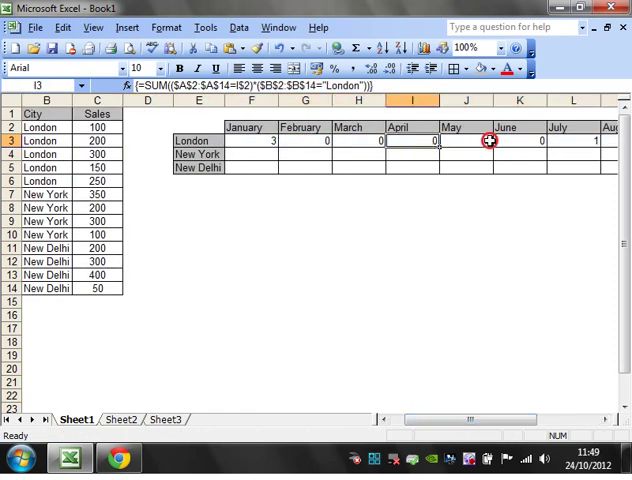
pyautogui.click(357, 140)
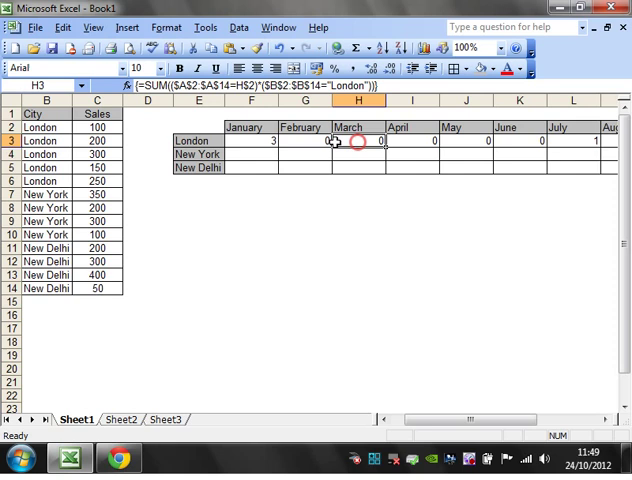
pyautogui.click(305, 141)
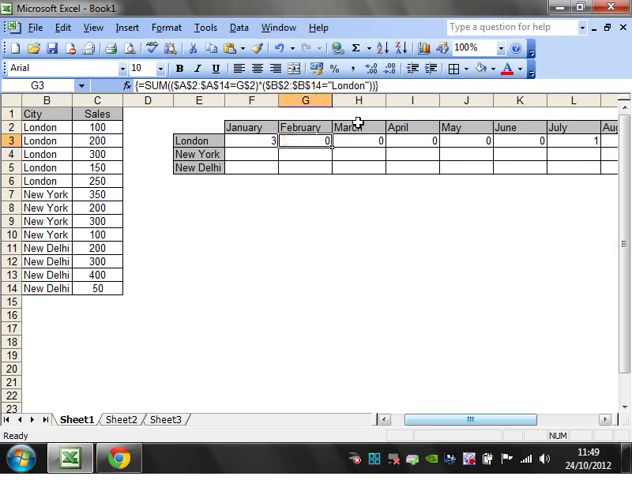
pyautogui.click(249, 140)
pyautogui.write('=SUM(($A$2:$A$14=F$2)*($B$2:$B$14=$E3))')
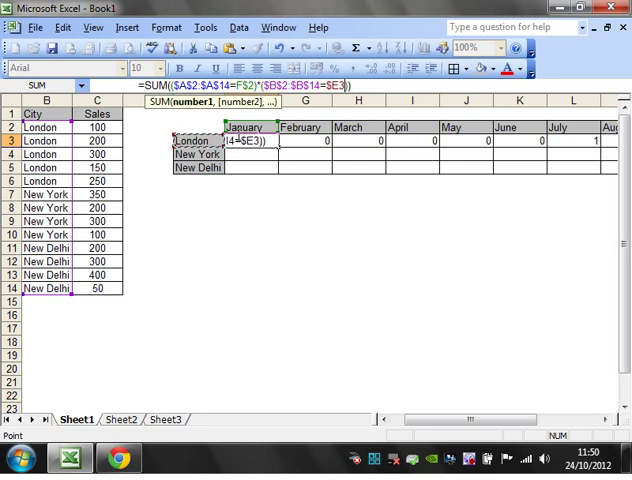
# Confirm F3 using $E3 as the city criterion and fill it across F3:Q5
pyautogui.press('Return')
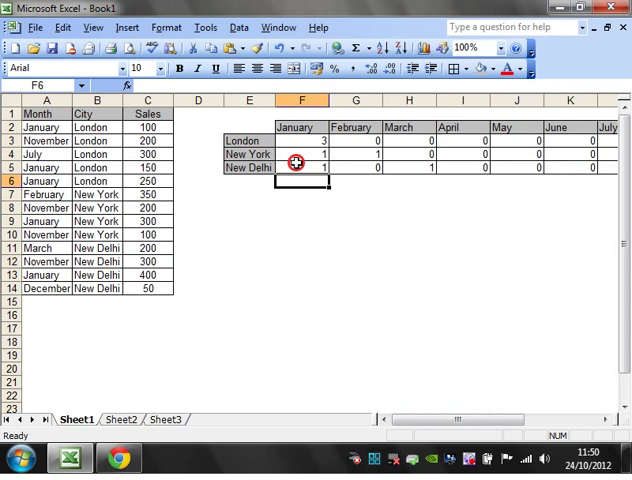
pyautogui.click(305, 141)
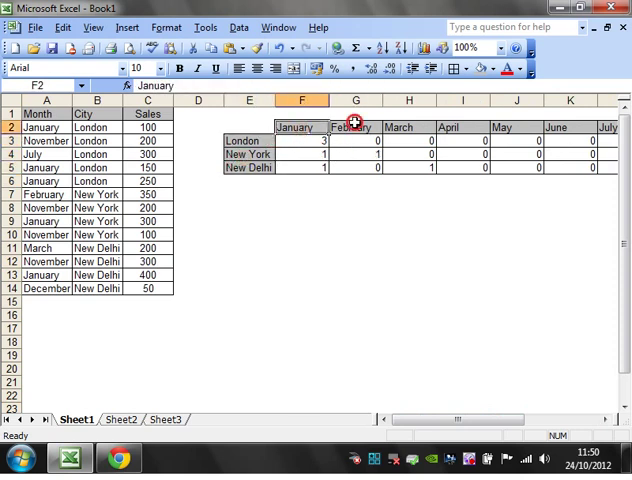
# Change B4 from London to New York and check the February London and January New York formulas
pyautogui.click(350, 140)
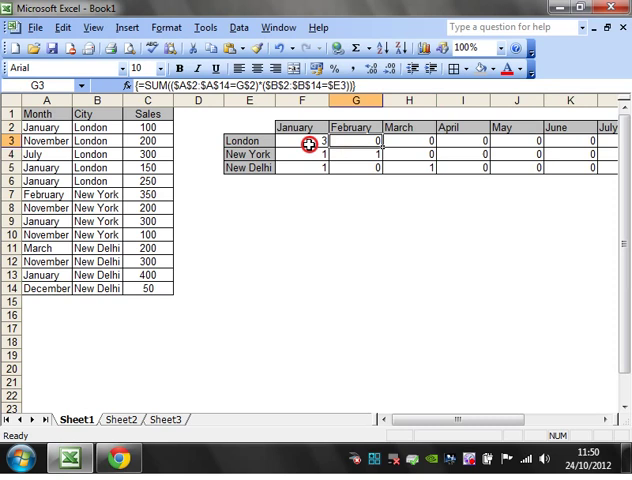
pyautogui.click(303, 153)
pyautogui.write('New York')
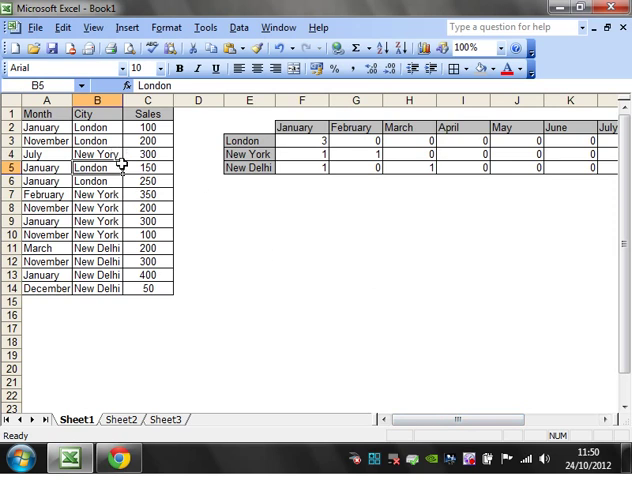
pyautogui.click(96, 154)
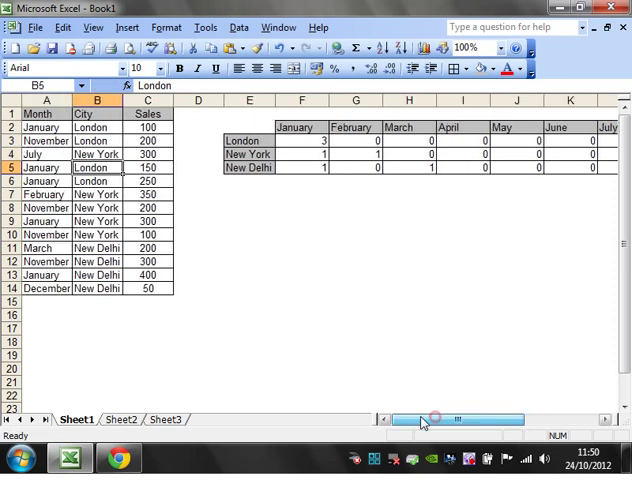
pyautogui.click(249, 194)
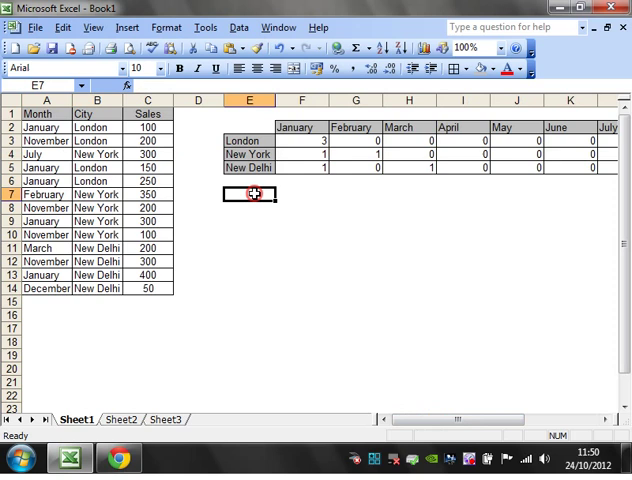
pyautogui.click(302, 154)
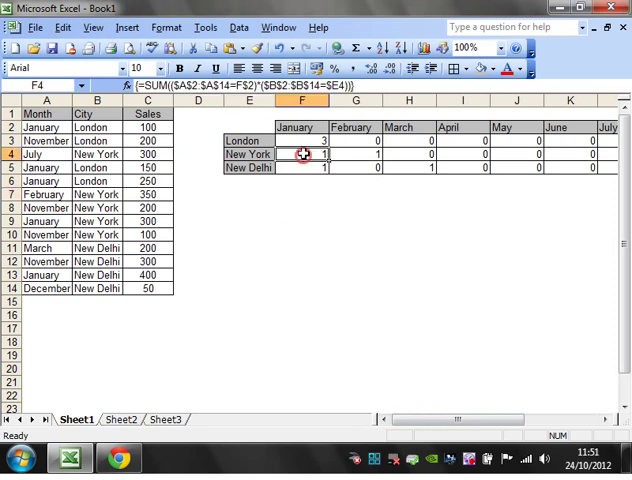
pyautogui.click(250, 221)
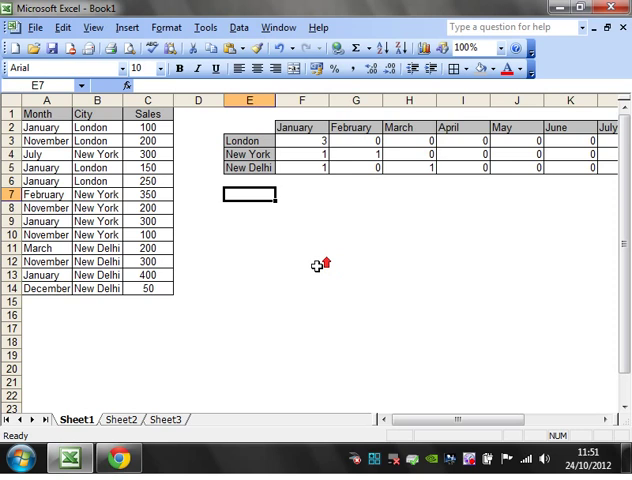
pyautogui.moveTo(310, 254)
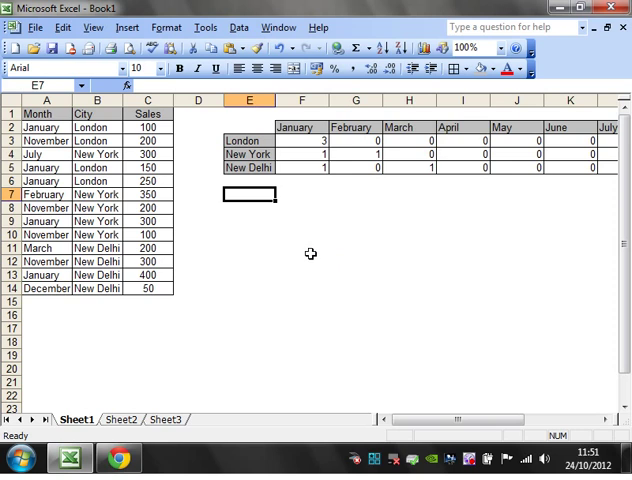